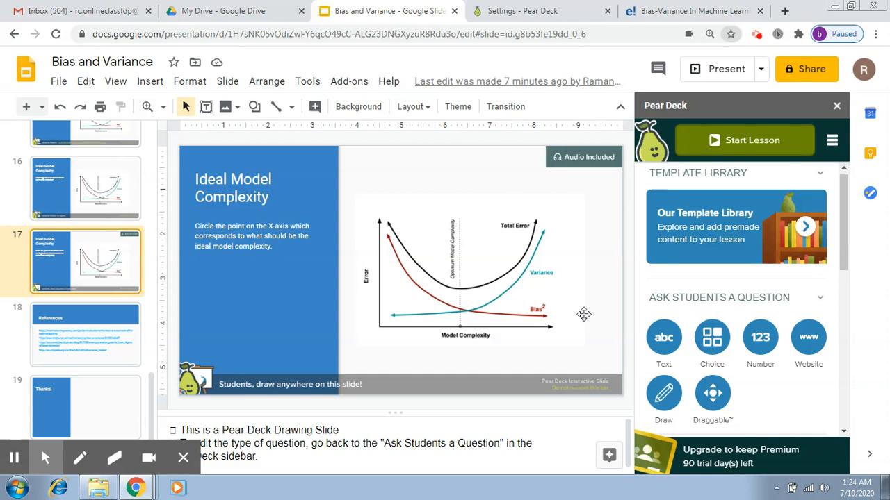
mouse_move(821, 178)
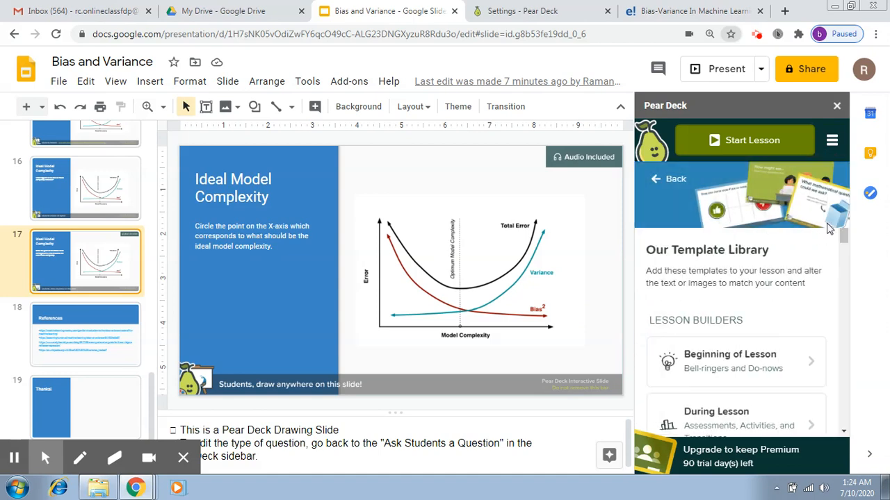
Scroll the Pear Deck sidebar to the Subject Areas list and the Math templates
scroll("down", 3)
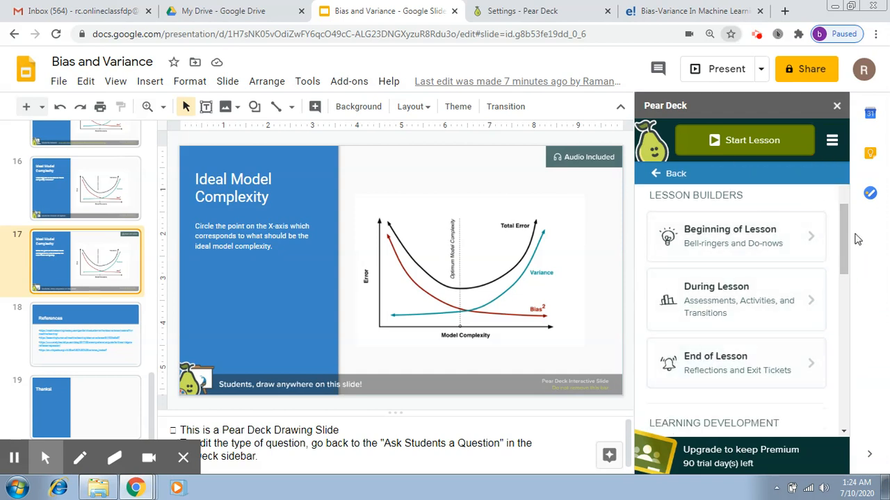
scroll("down", 3)
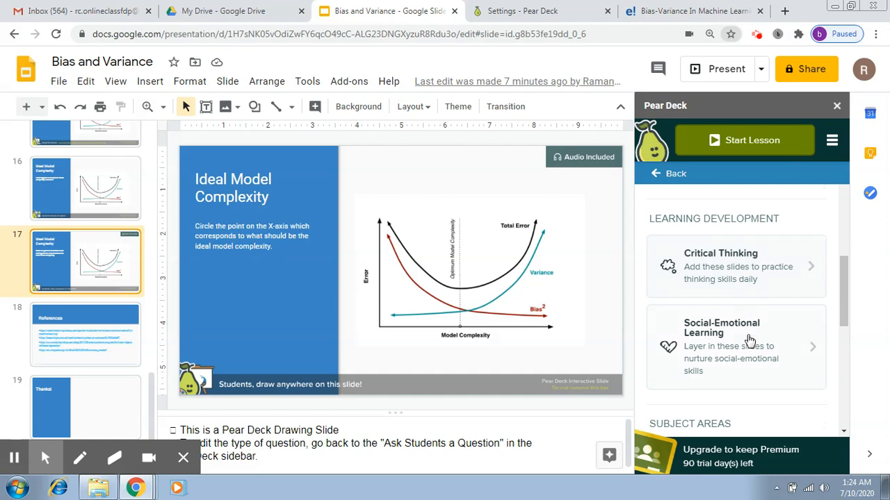
scroll("down", 3)
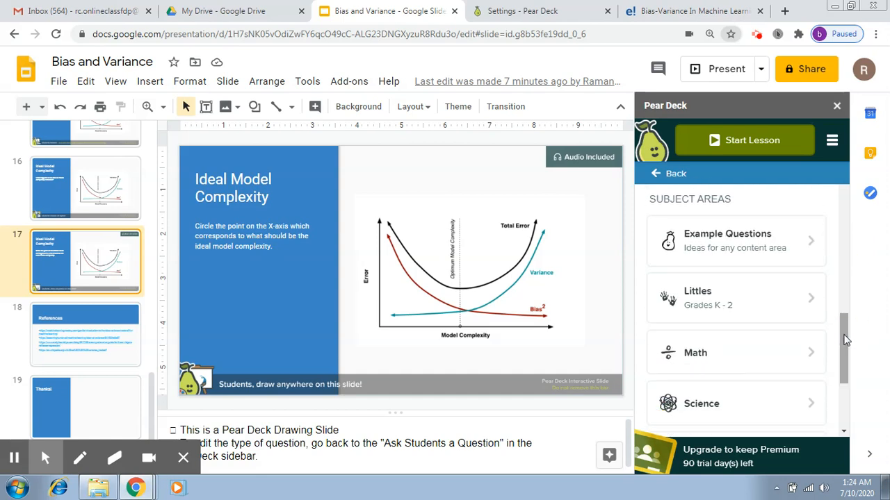
mouse_move(740, 206)
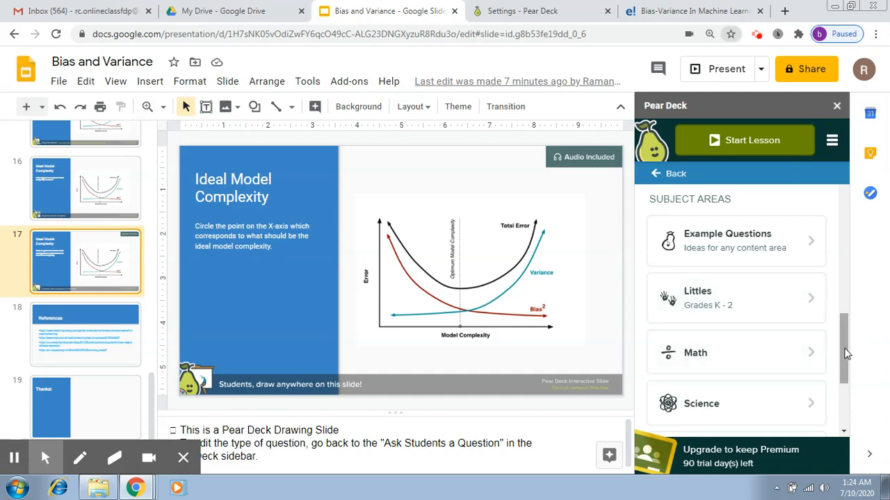
scroll("down", 3)
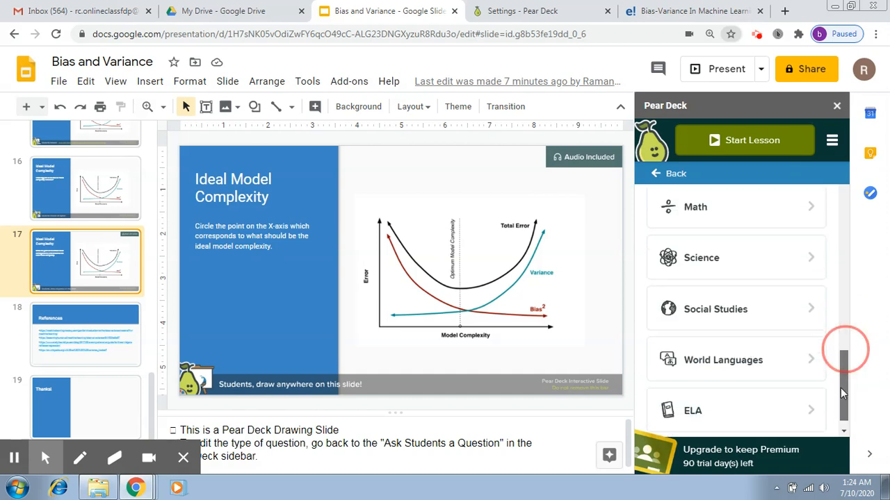
scroll("up", 3)
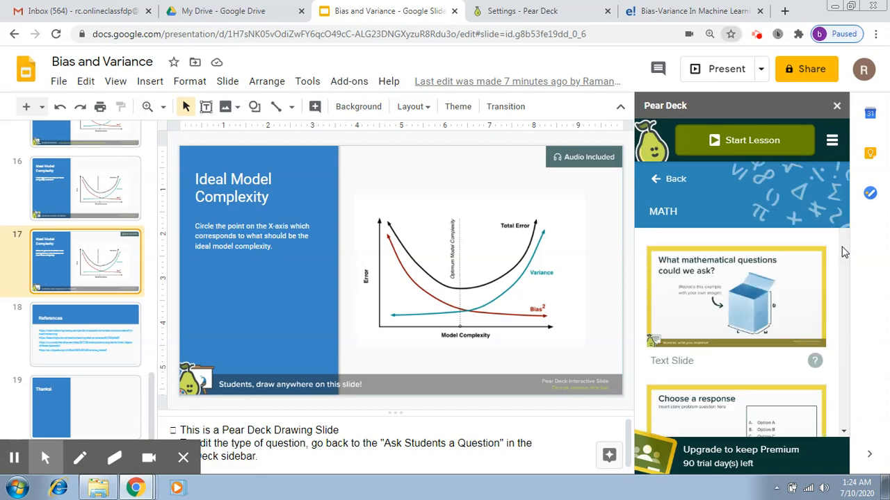
Scroll through the Math templates past drawing, website and number slides
scroll("down", 3)
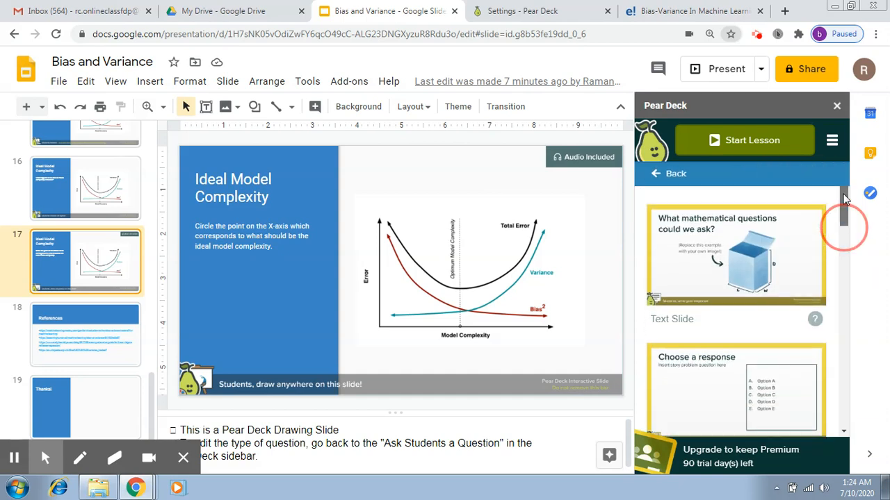
scroll("down", 3)
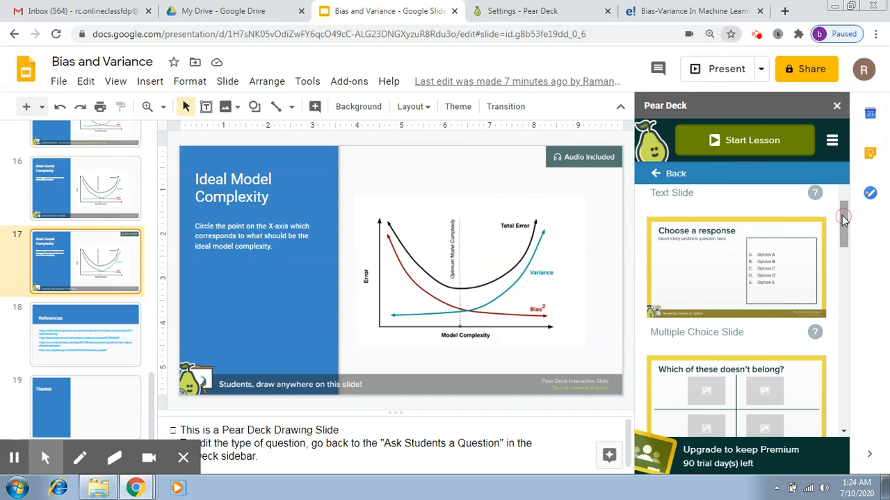
scroll("down", 3)
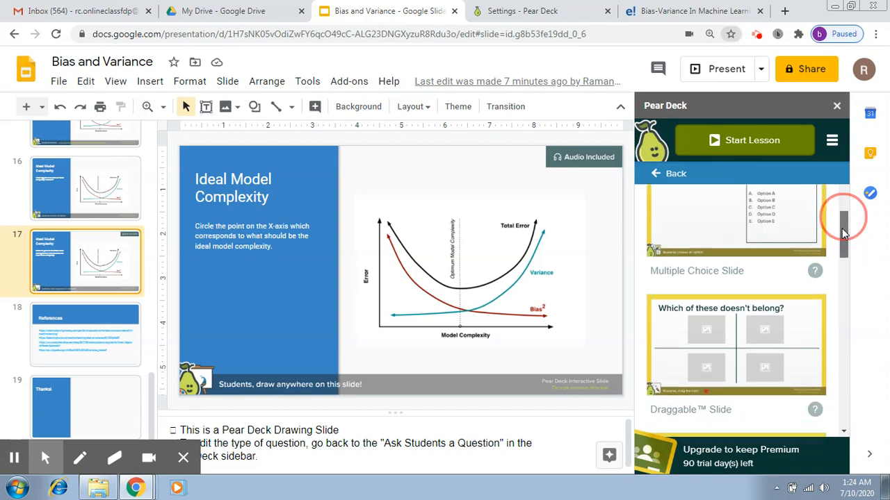
scroll("down", 3)
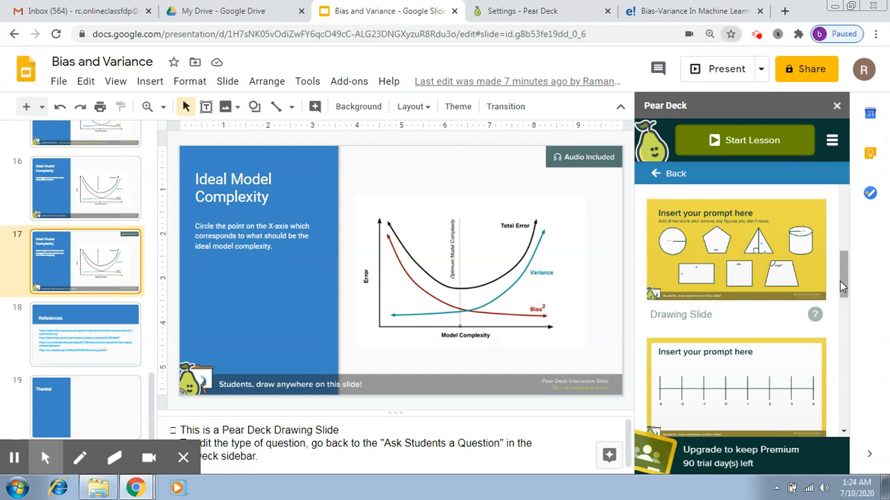
scroll("down", 3)
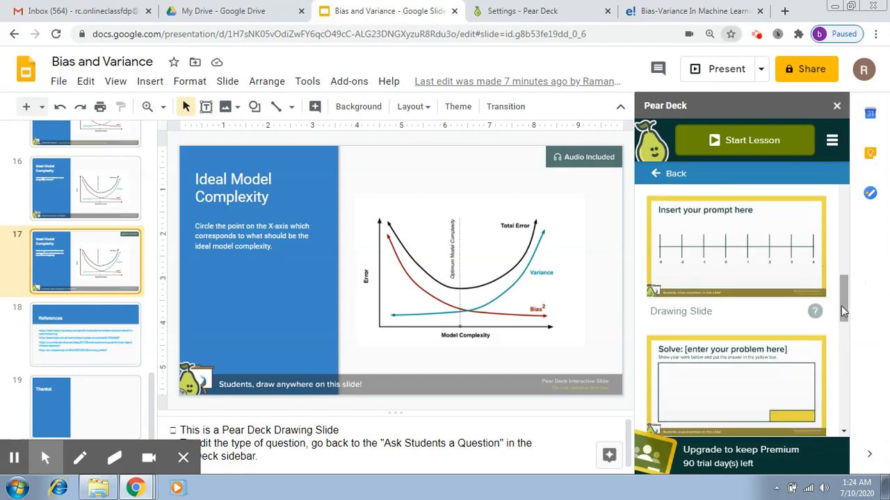
scroll("down", 3)
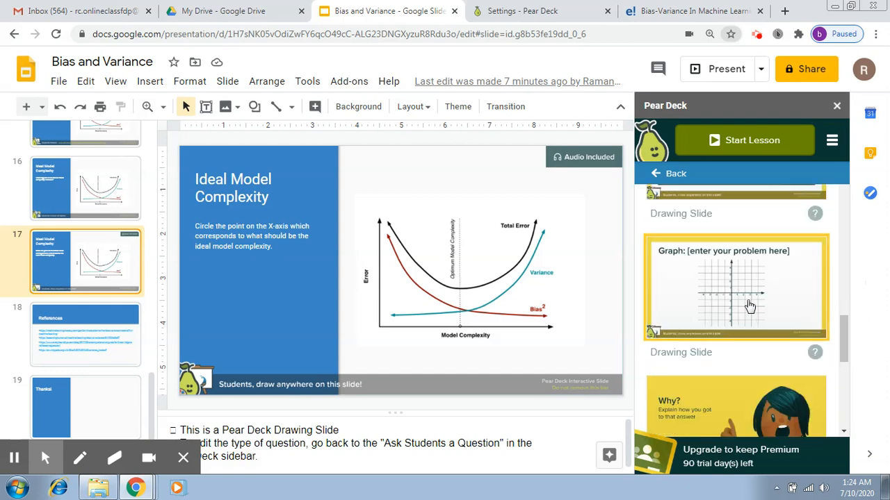
scroll("down", 3)
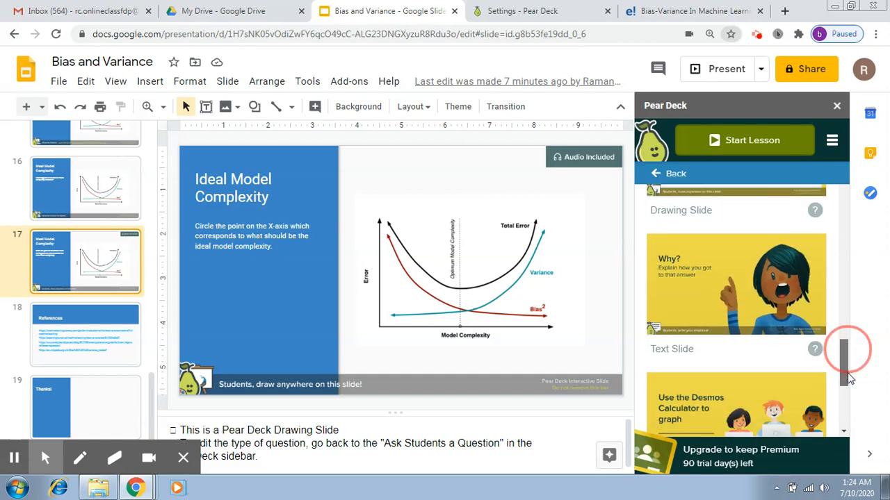
scroll("up", 3)
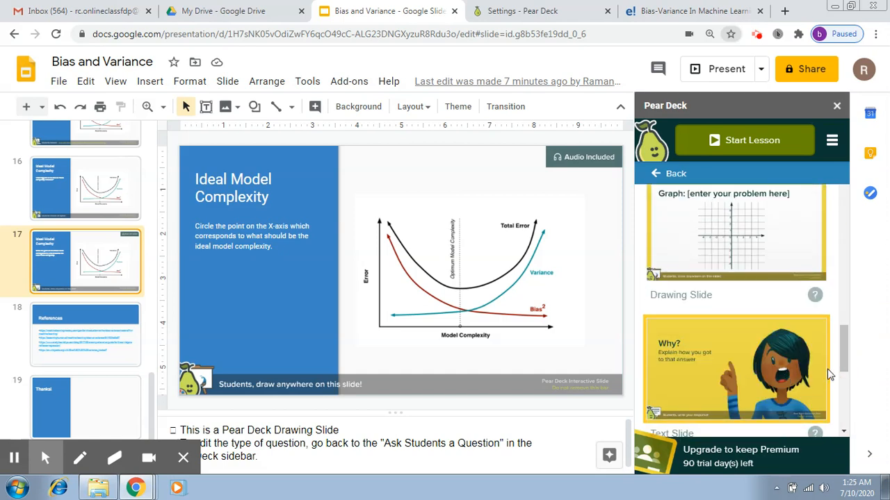
scroll("down", 3)
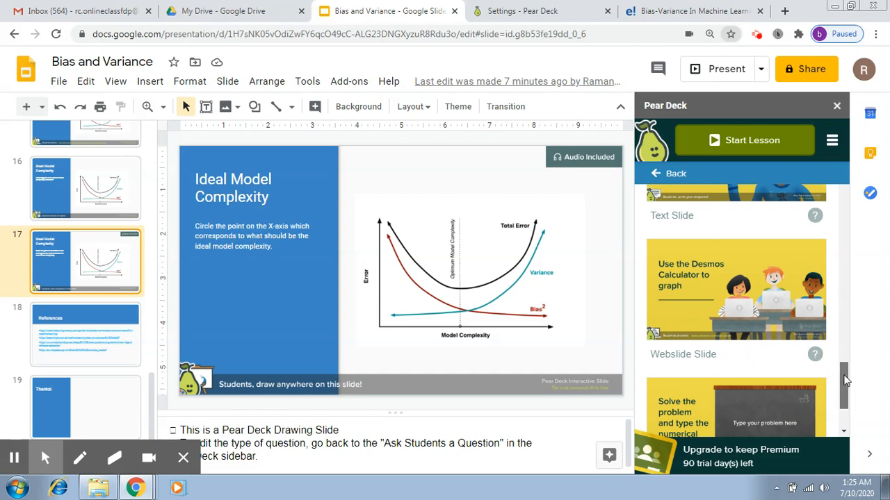
scroll("down", 3)
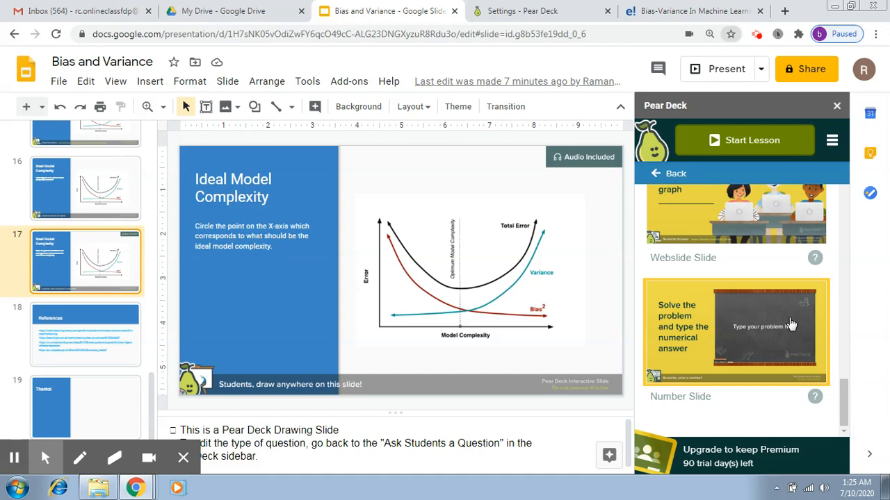
scroll("down", 3)
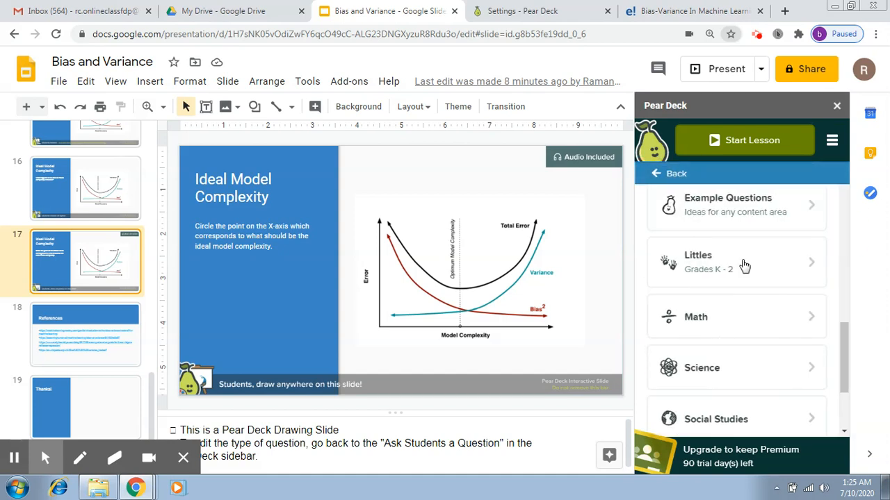
Browse the Science templates, including lab report, hypothesis and materials slides
left_click(737, 367)
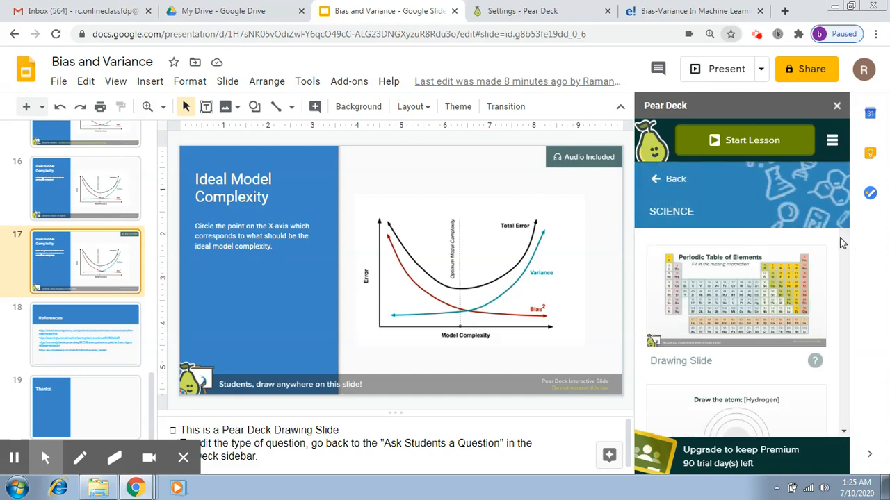
mouse_move(843, 247)
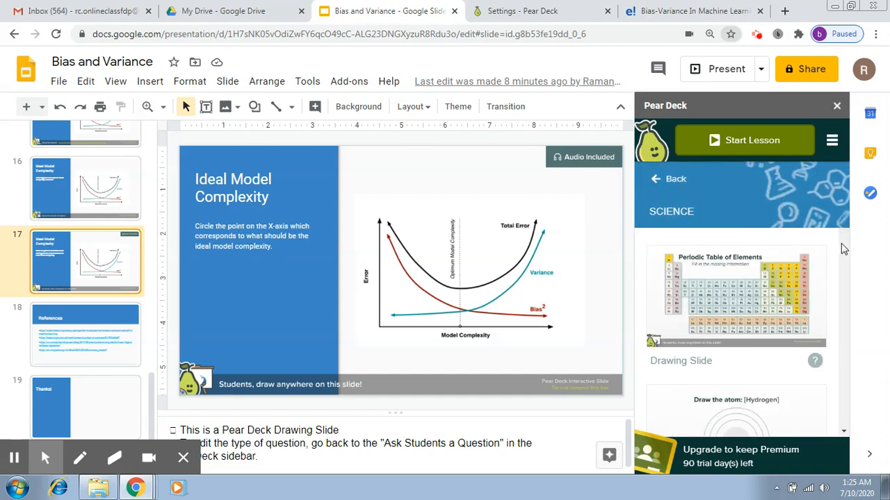
scroll("down", 3)
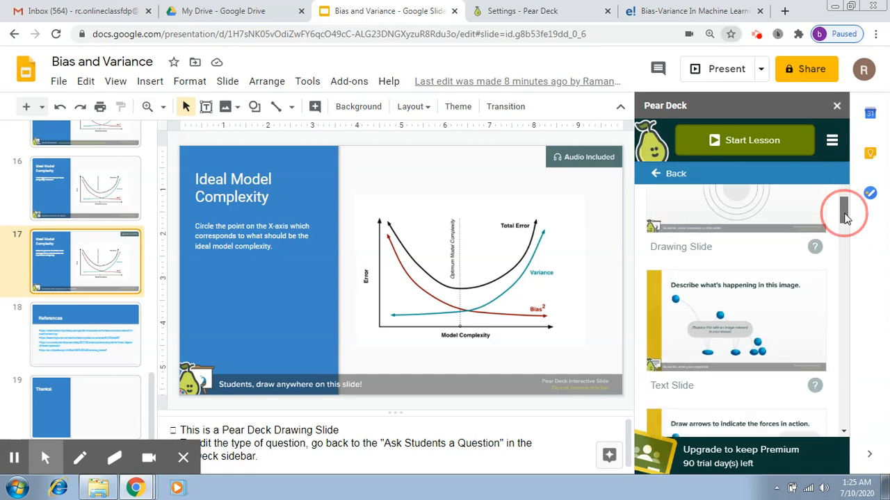
scroll("down", 3)
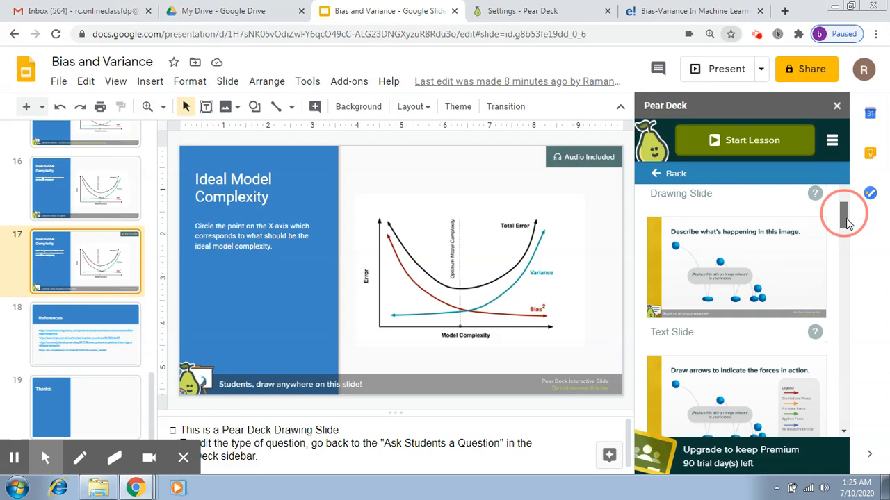
scroll("down", 3)
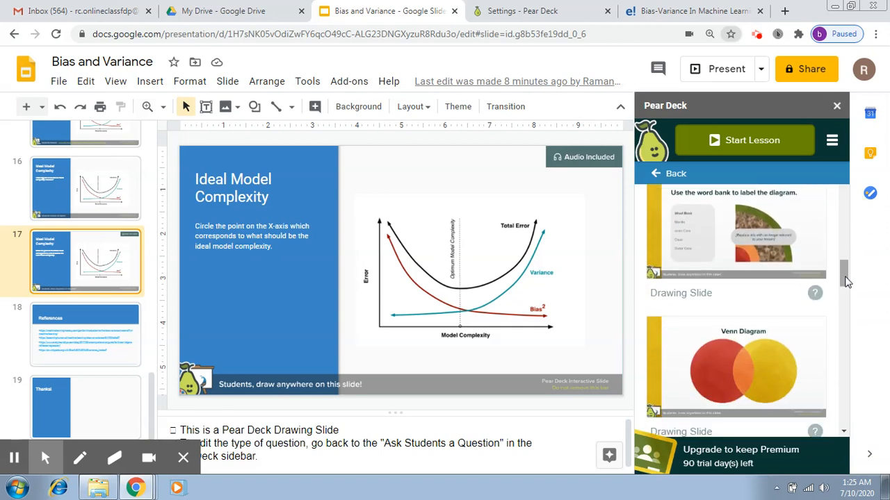
scroll("down", 3)
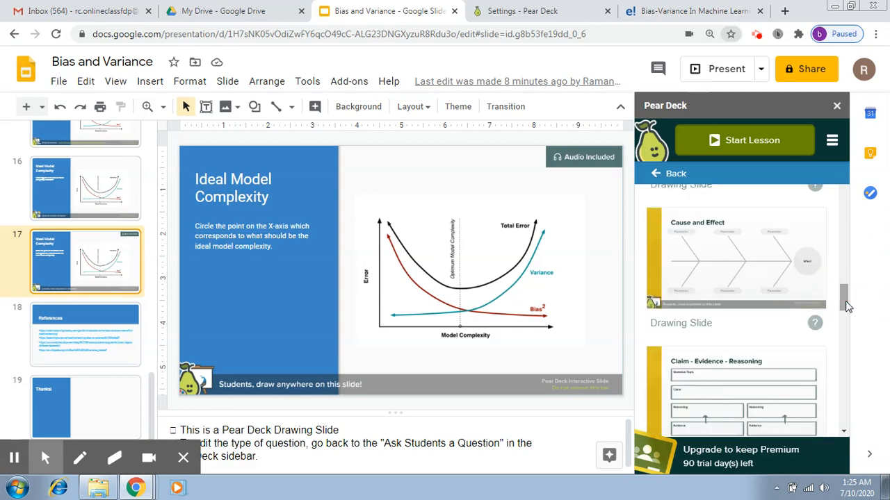
scroll("up", 3)
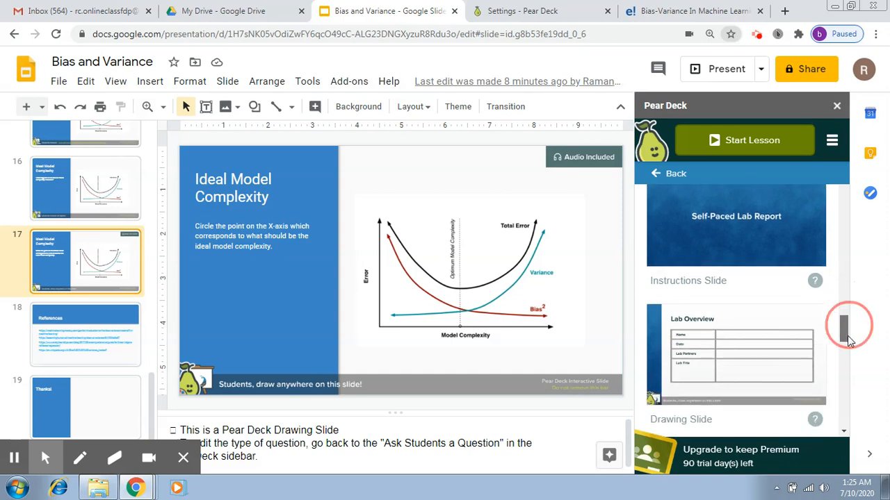
scroll("down", 3)
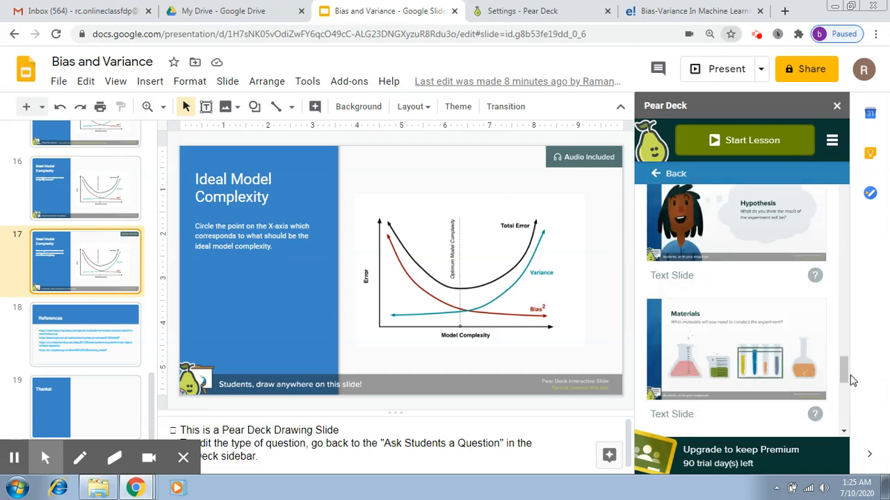
scroll("down", 3)
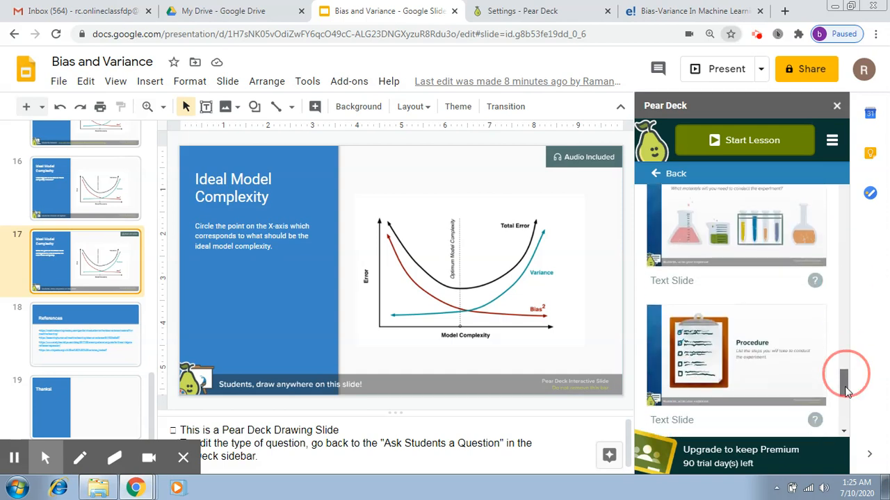
scroll("up", 3)
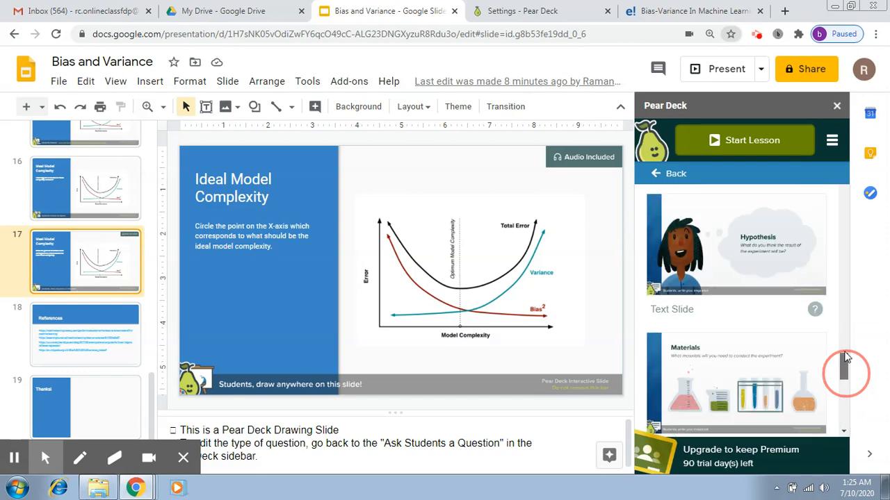
scroll("down", 3)
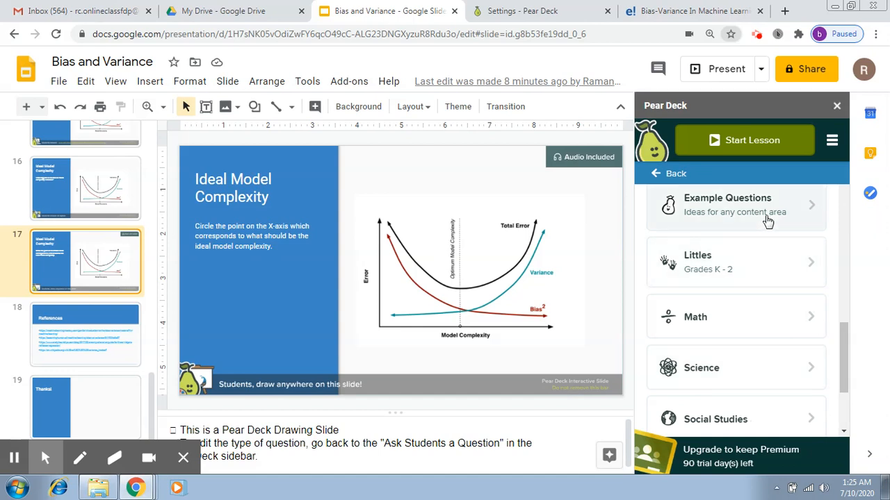
Browse the Example Questions templates down to the 'Draw lines to match' drawing slide
left_click(728, 206)
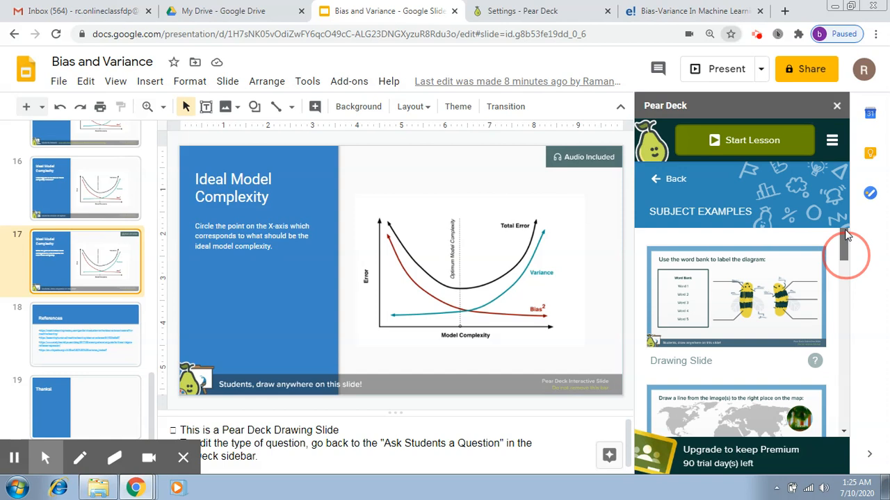
scroll("down", 3)
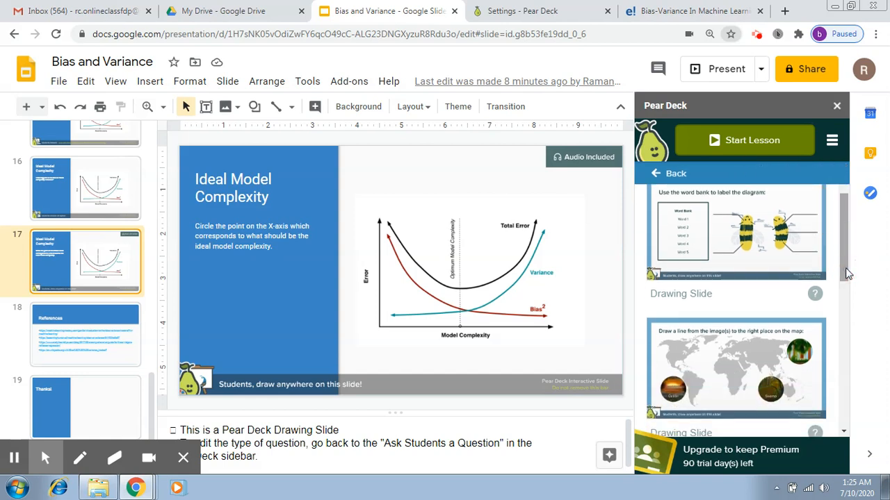
scroll("down", 3)
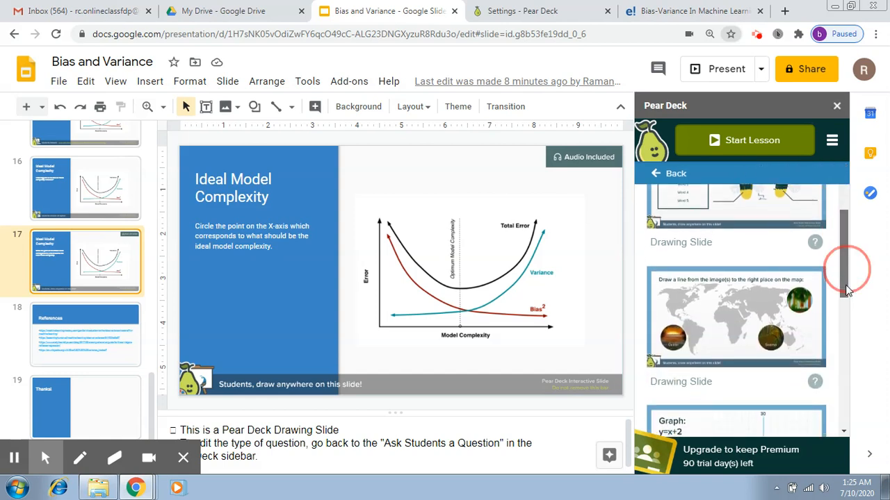
scroll("down", 3)
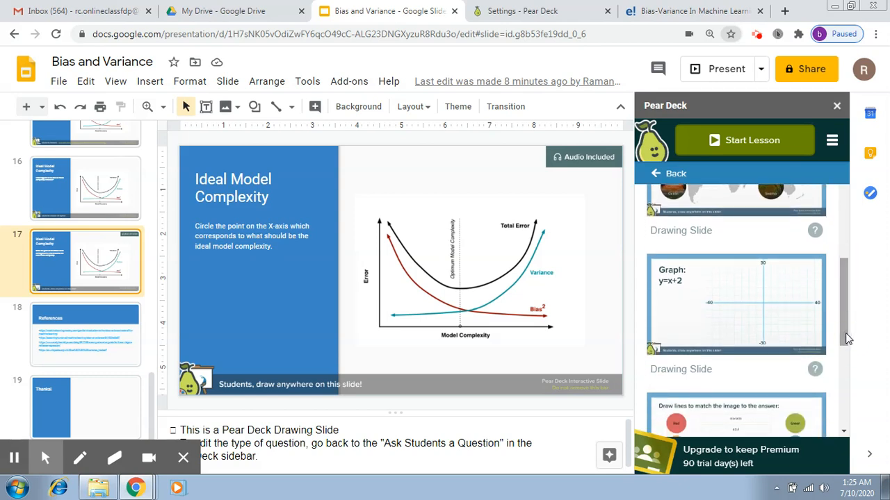
scroll("down", 3)
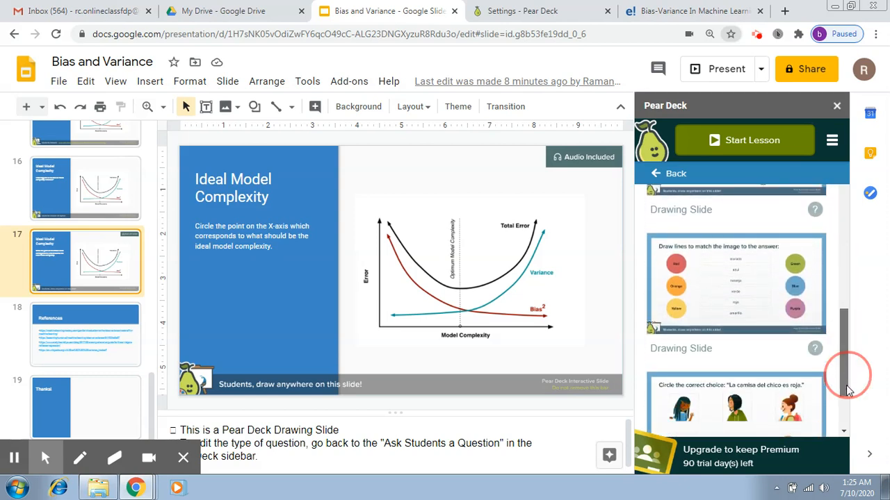
scroll("down", 3)
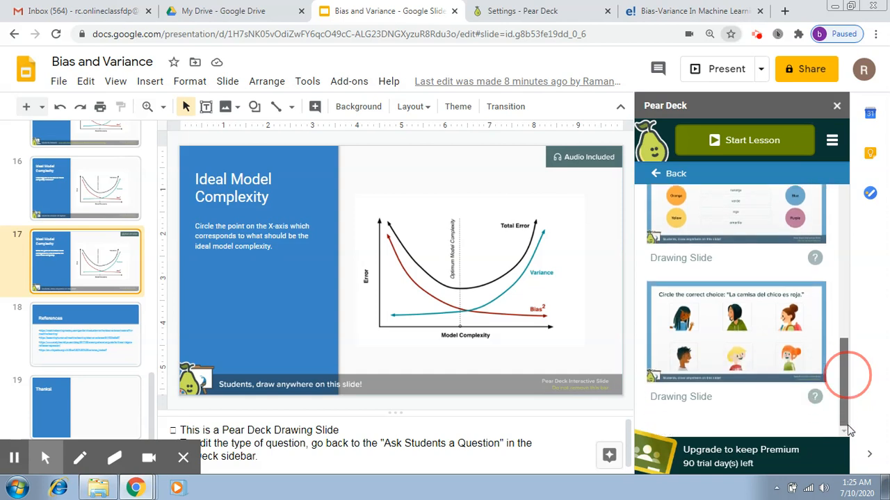
scroll("up", 3)
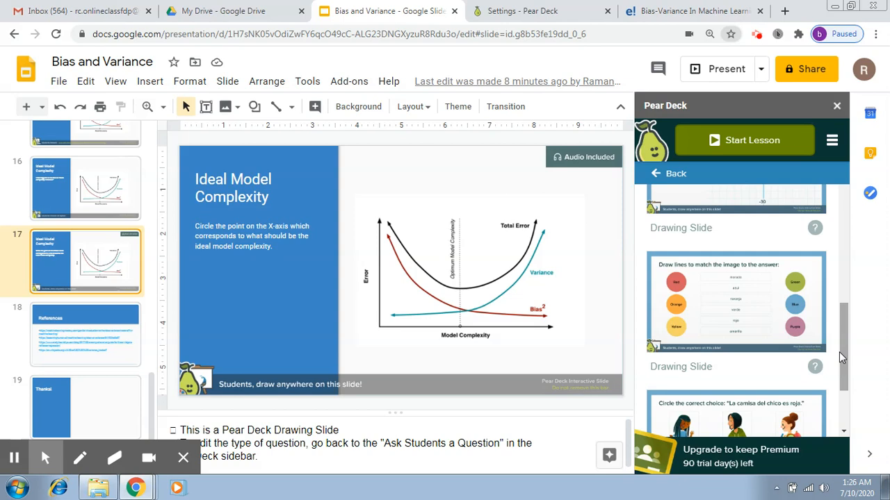
mouse_move(745, 295)
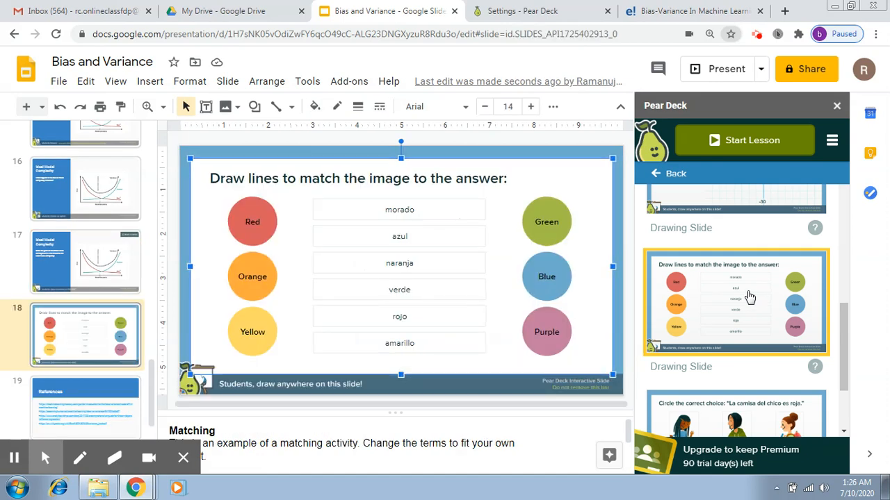
mouse_move(292, 275)
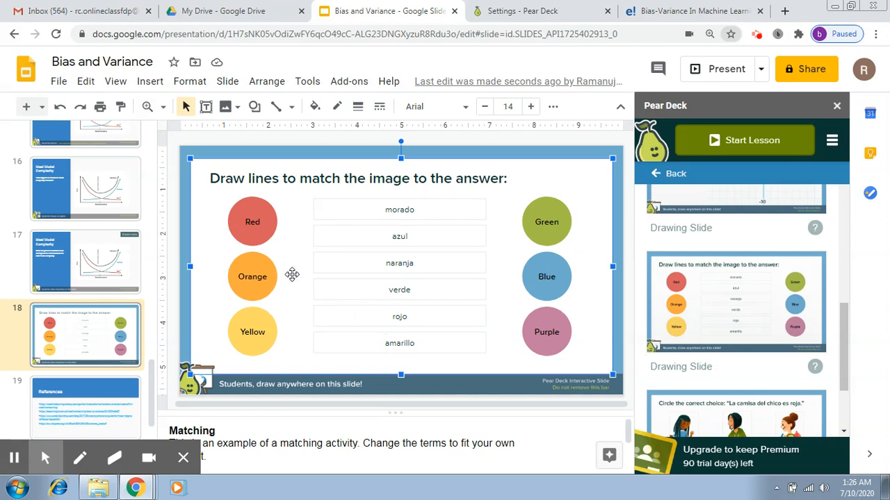
mouse_move(262, 327)
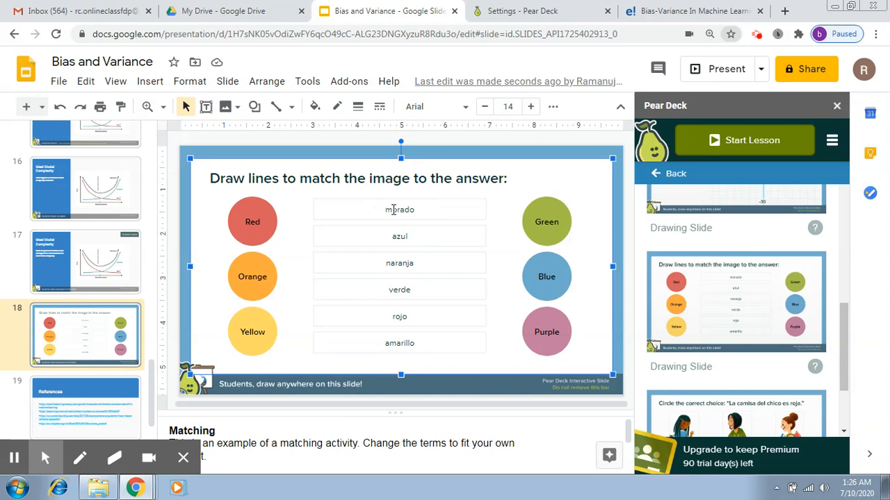
Inspect the morado answer box and the Red circle on the new slide 18
left_click(399, 208)
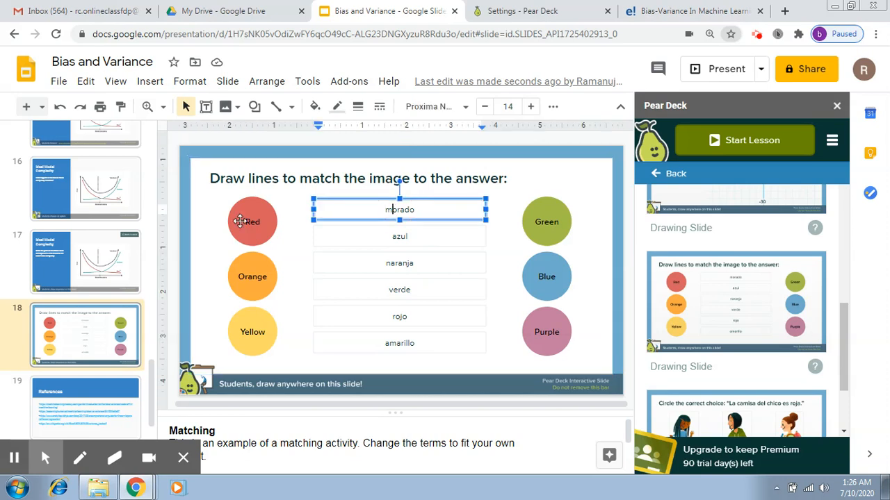
mouse_move(255, 225)
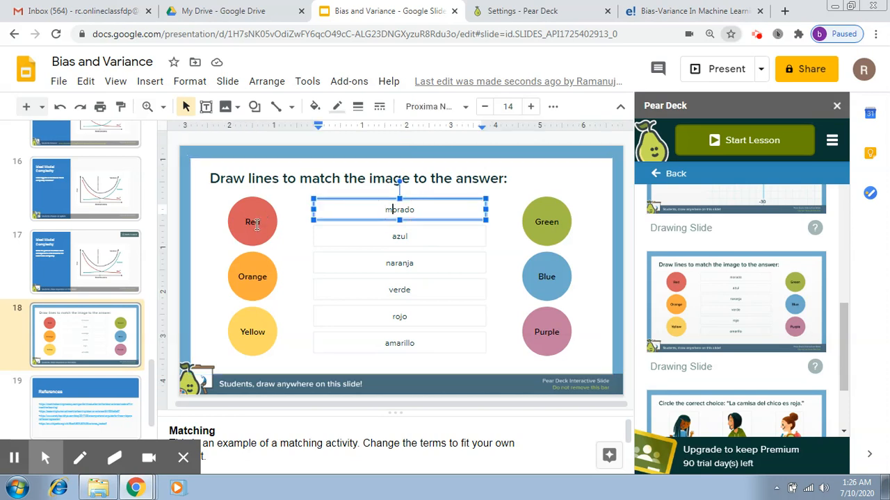
mouse_move(242, 225)
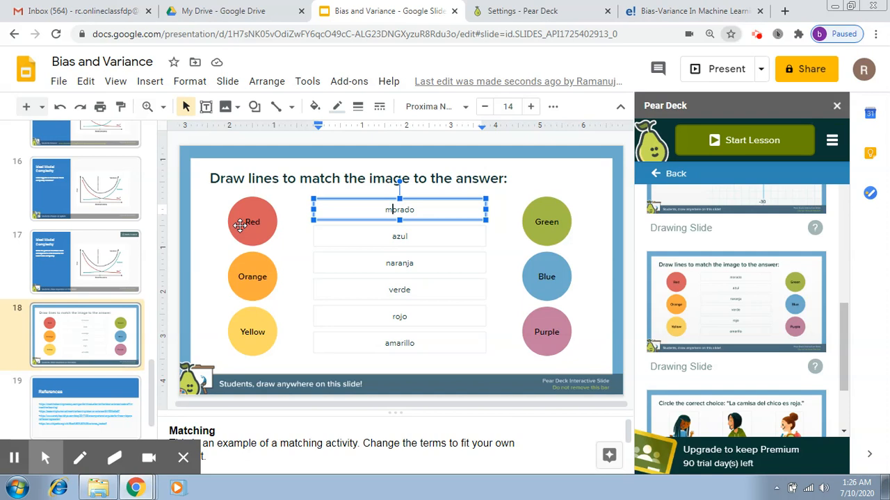
left_click(251, 221)
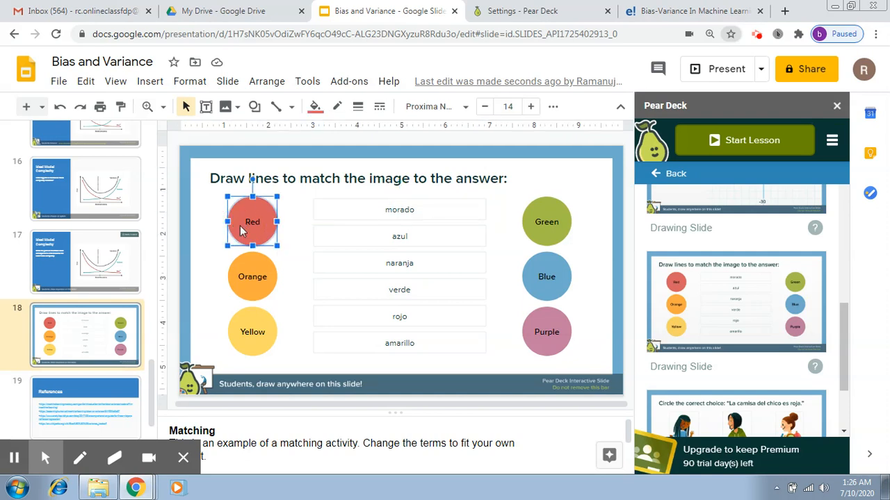
mouse_move(231, 206)
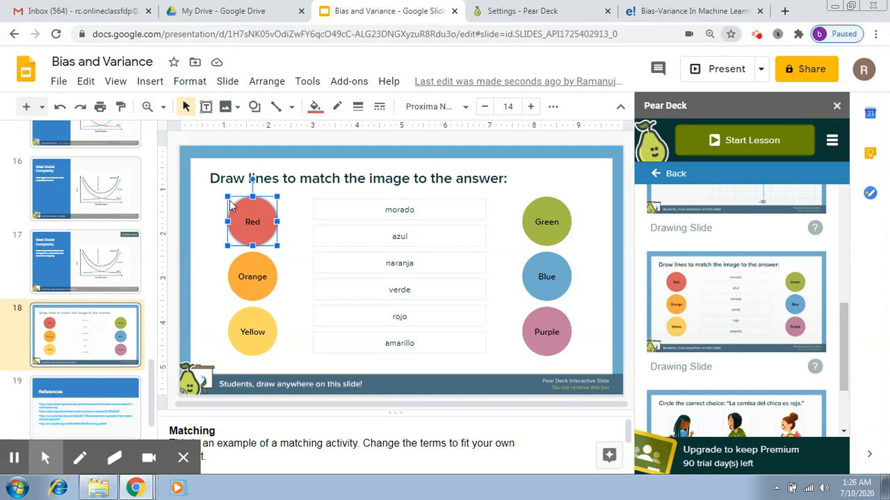
mouse_move(150, 81)
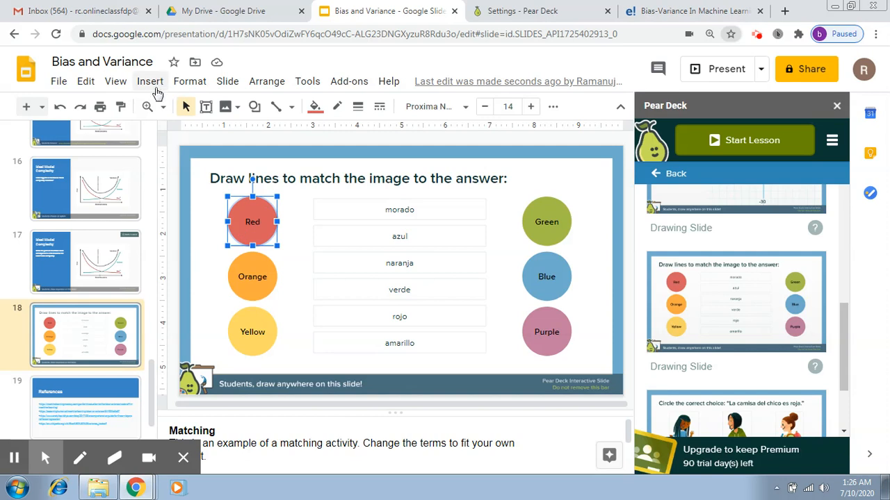
Start an image upload and browse to the Pear Deck images folder on Local Disk (D:)
left_click(150, 80)
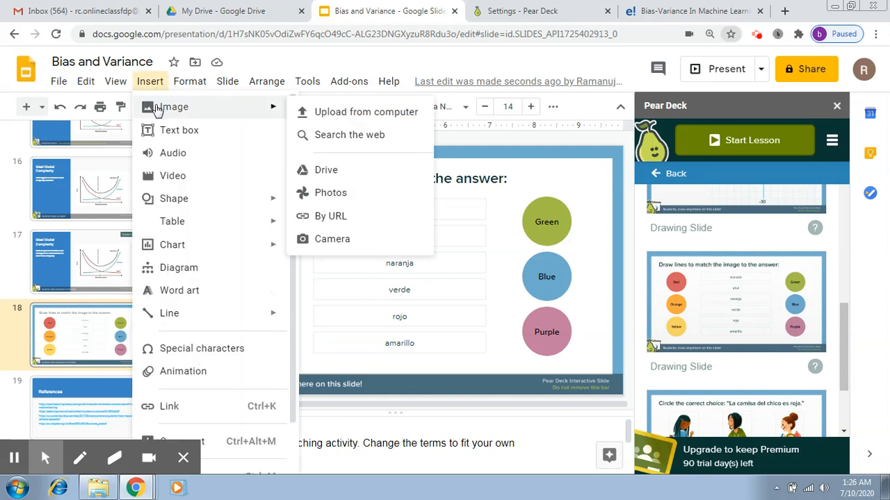
mouse_move(311, 116)
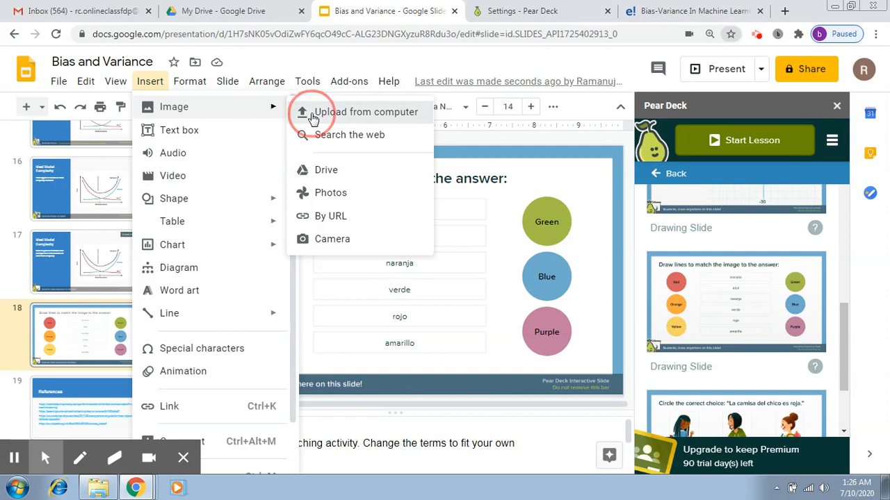
left_click(366, 112)
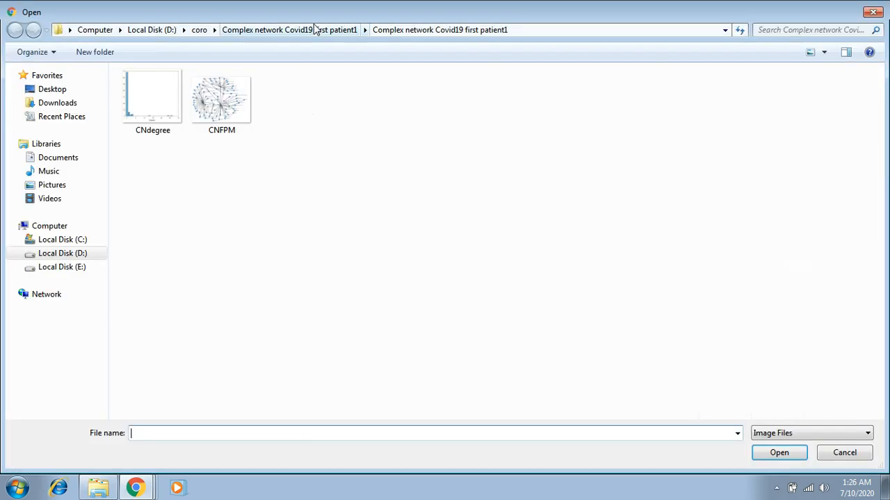
left_click(150, 29)
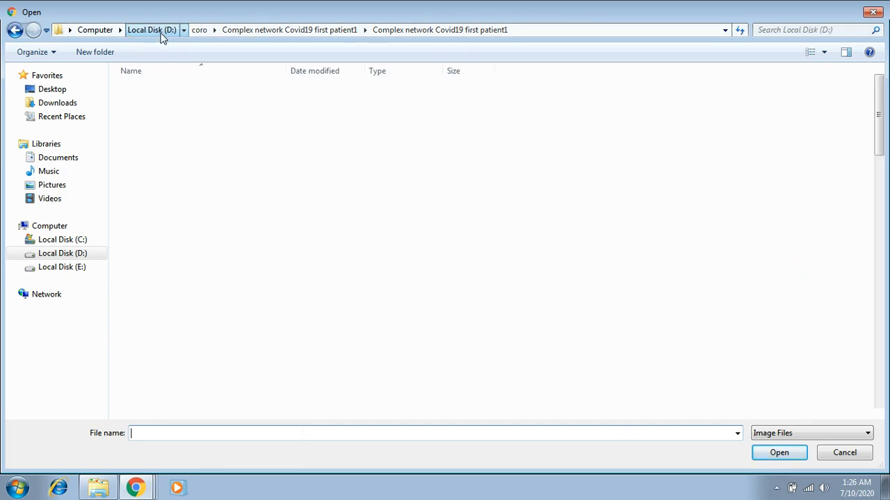
left_click(150, 30)
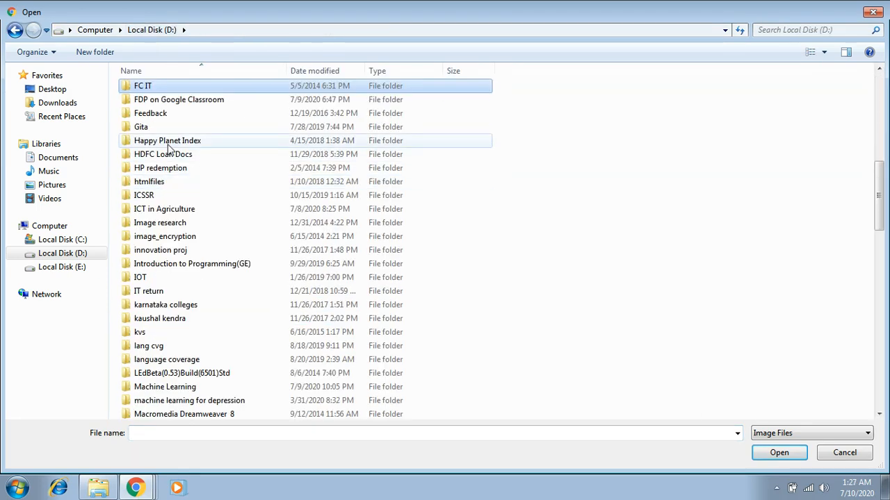
double_click(178, 100)
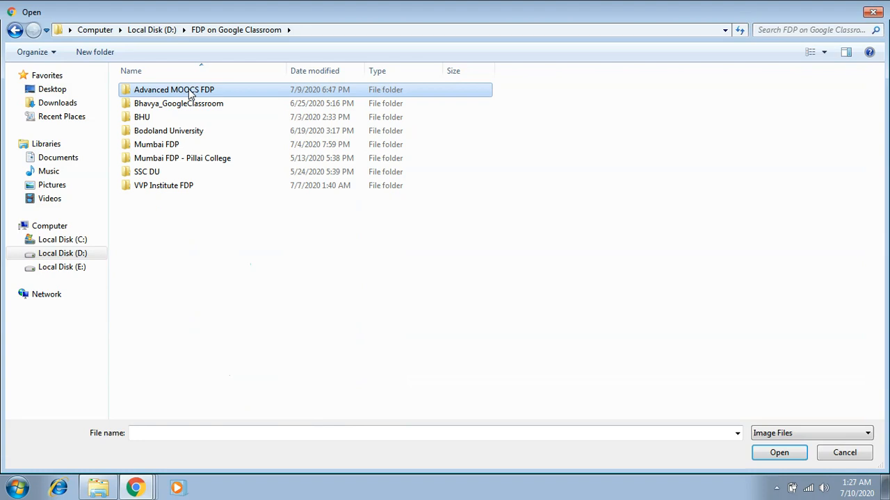
double_click(174, 89)
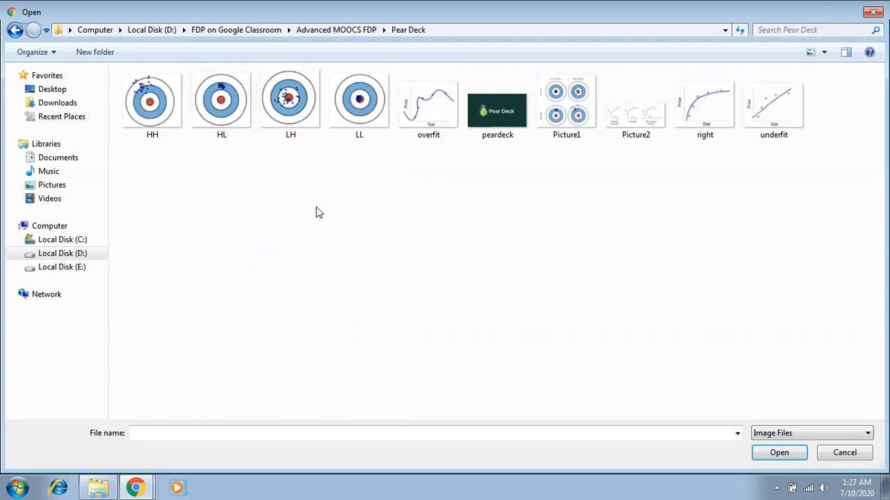
mouse_move(445, 167)
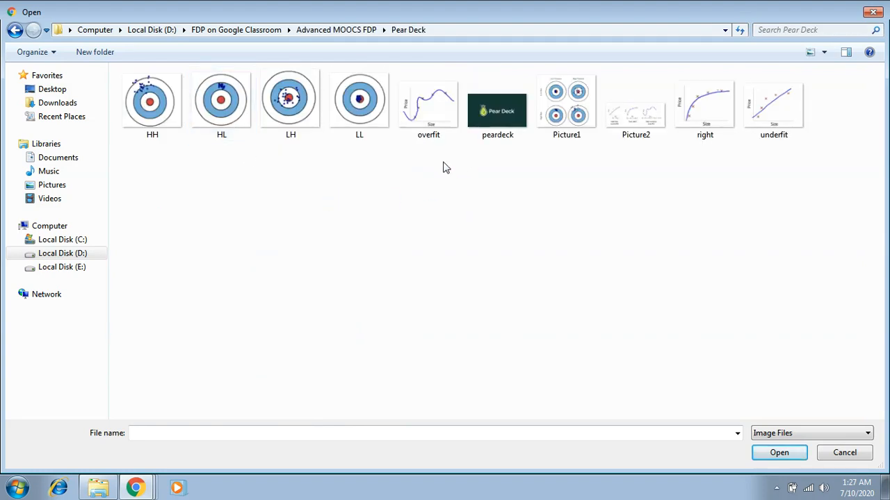
Insert the 'overfit' curve image and move it over the Red circle
left_click(428, 100)
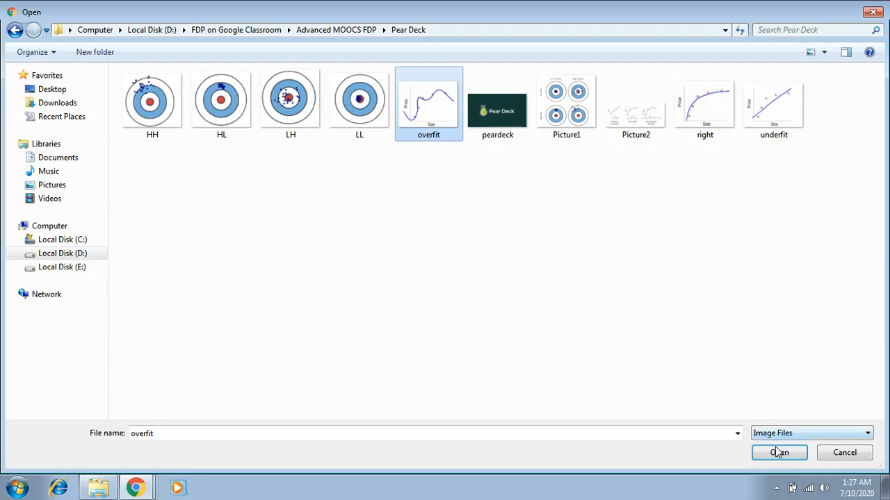
left_click(779, 453)
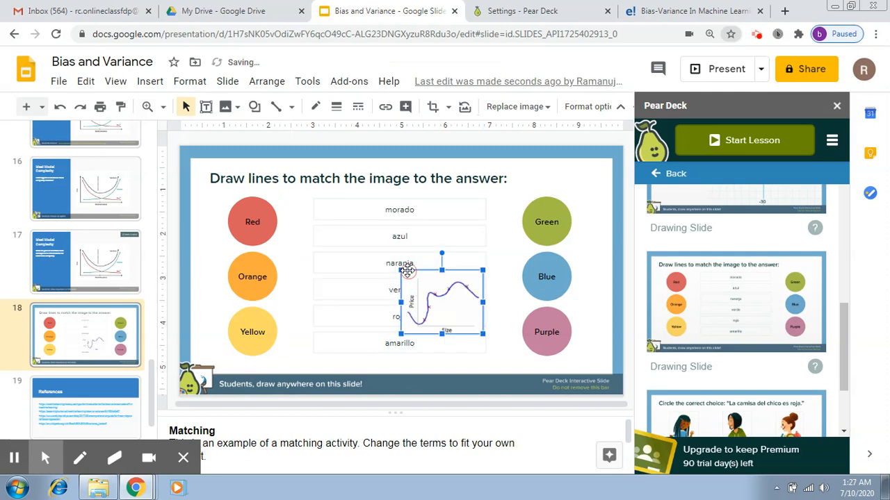
left_click(253, 220)
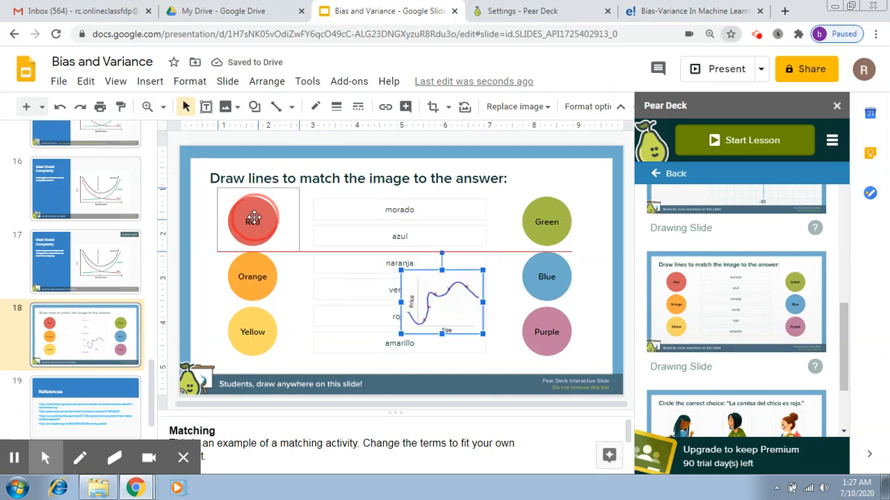
left_click_drag(442, 303, 256, 220)
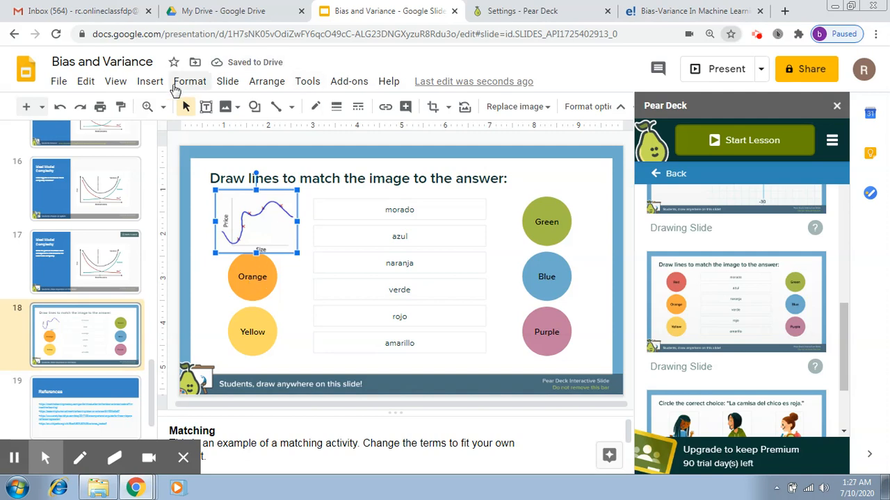
Insert the 'right' curve image and move it over the Orange circle
left_click(150, 80)
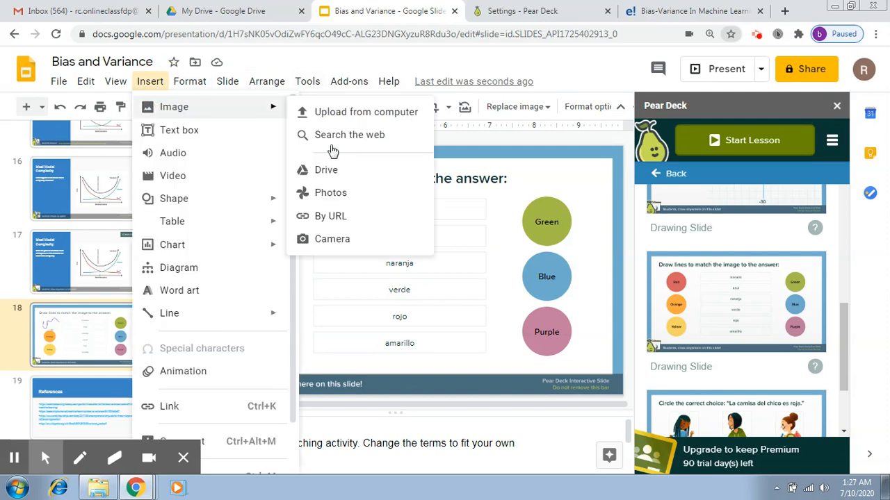
left_click(367, 111)
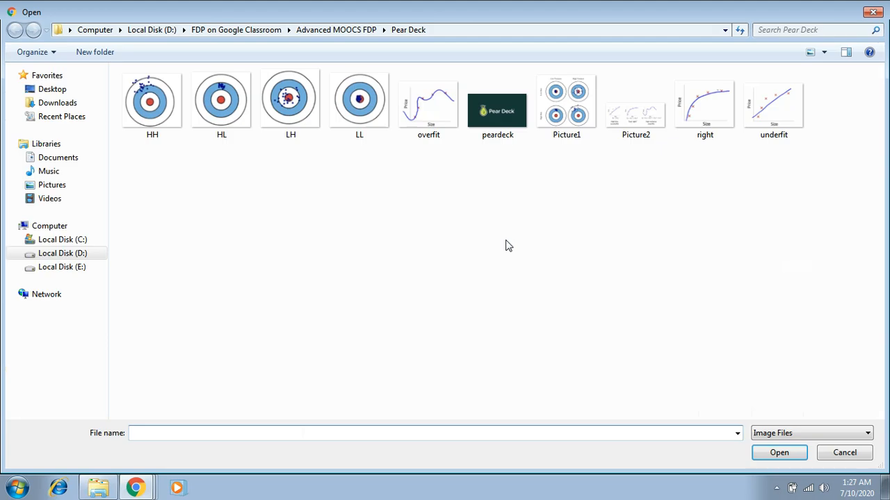
left_click(704, 100)
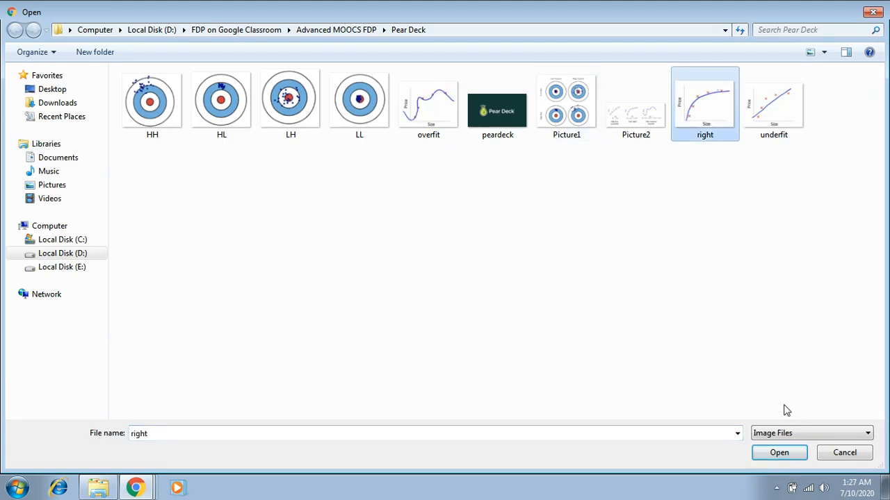
left_click(778, 453)
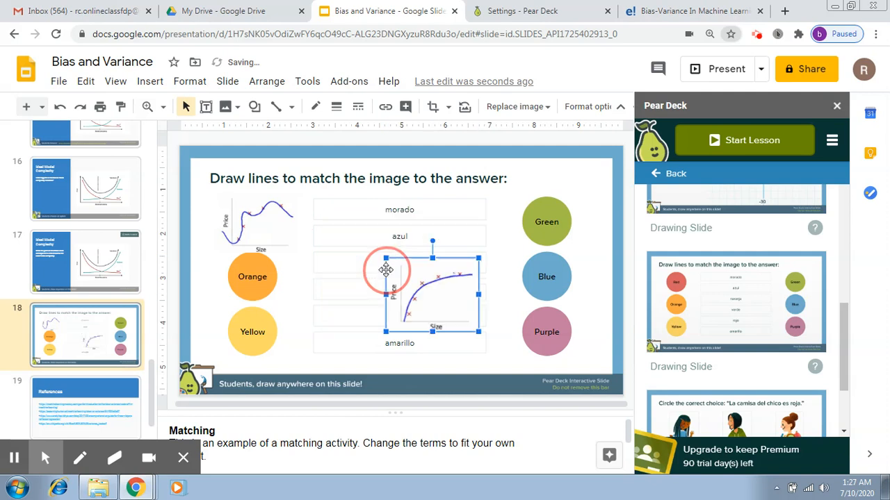
left_click_drag(386, 270, 259, 294)
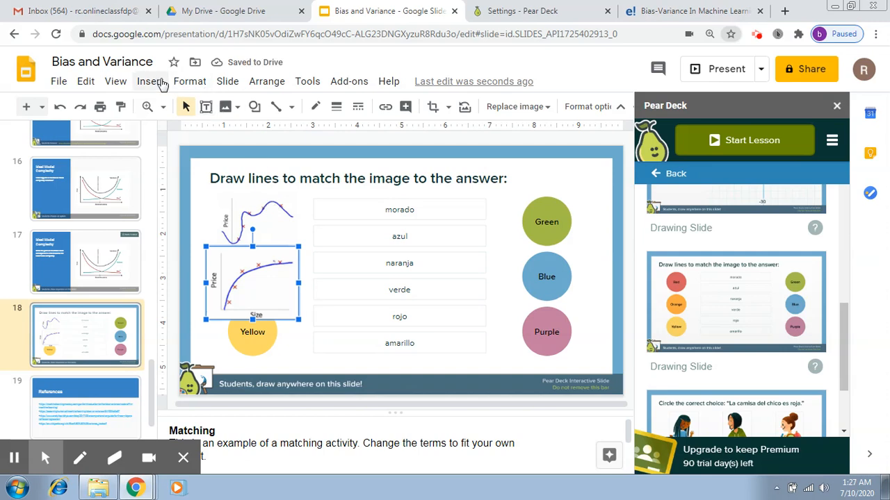
Insert the 'underfit' curve image from the computer onto slide 18
left_click(150, 80)
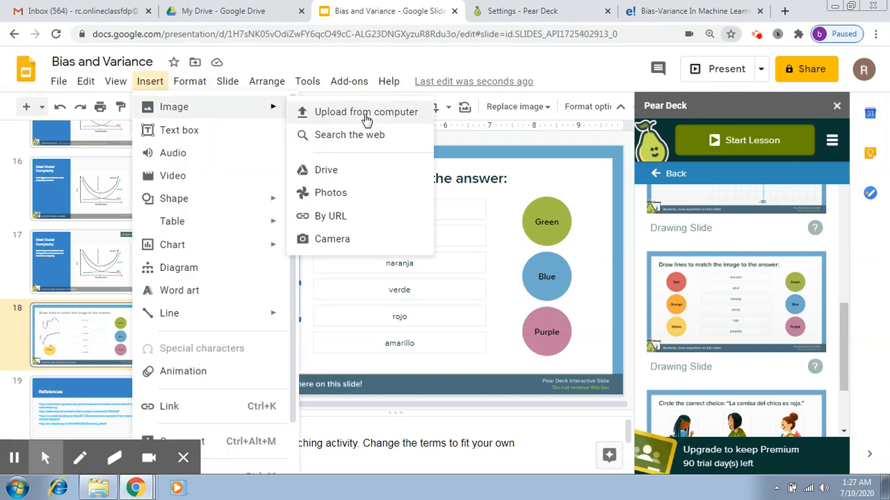
left_click(366, 111)
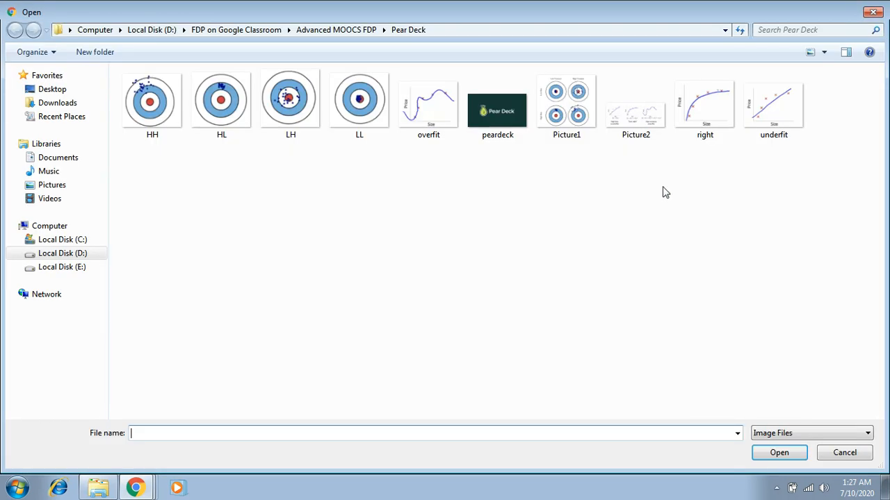
left_click(773, 100)
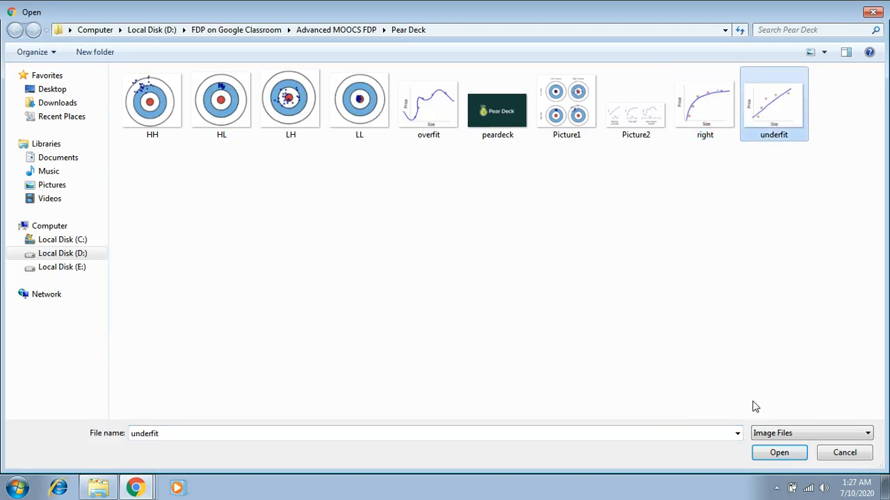
left_click(778, 453)
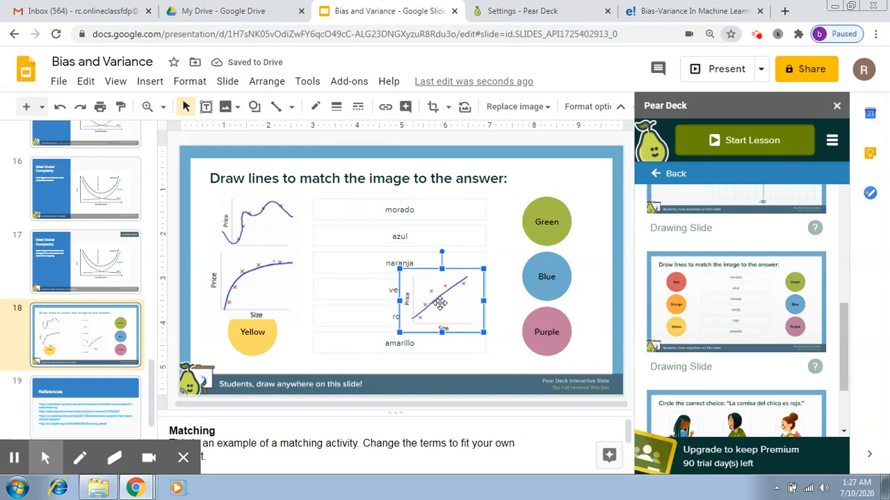
left_click(253, 345)
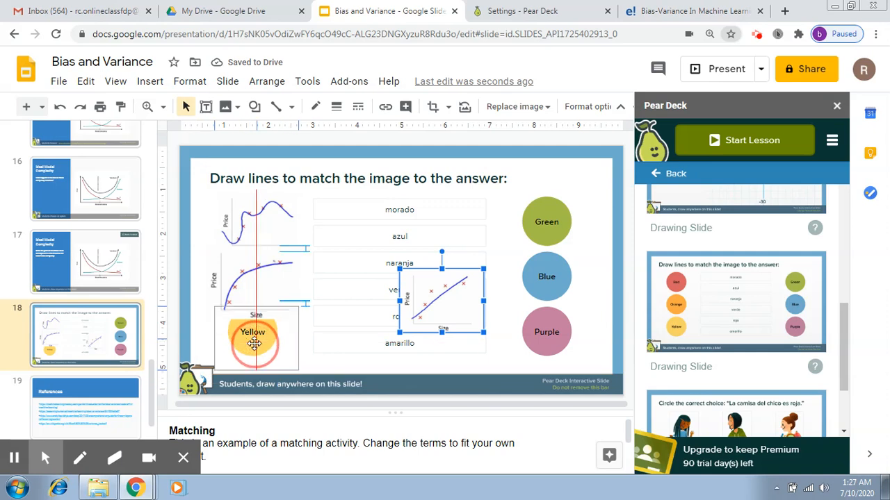
Drag the underfit image over the Yellow circle and align the three images in a left column
left_click_drag(256, 338, 271, 222)
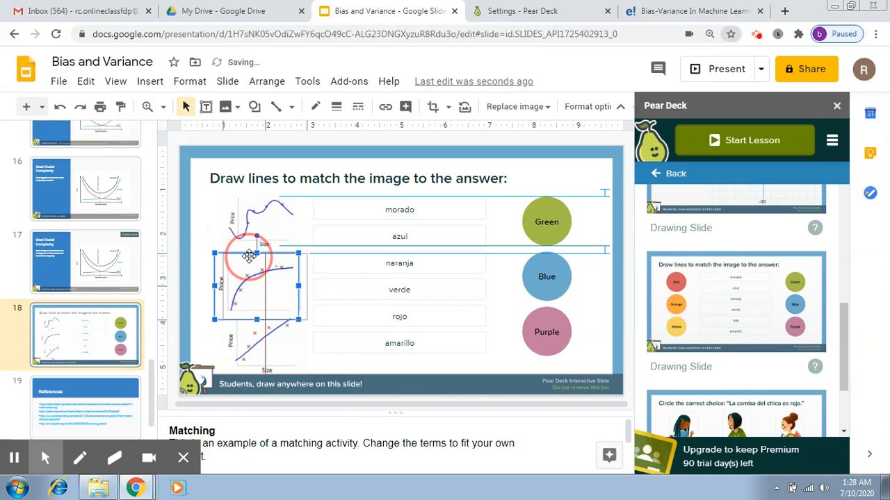
left_click_drag(248, 253, 249, 345)
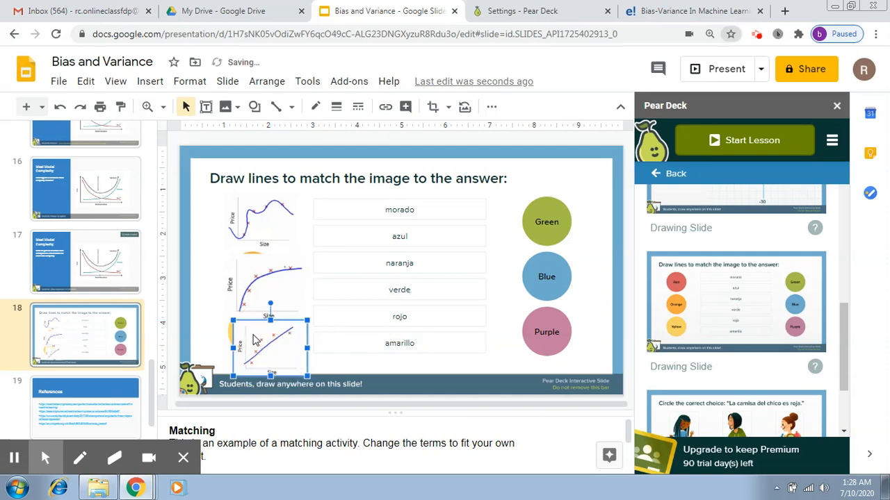
left_click_drag(270, 347, 253, 263)
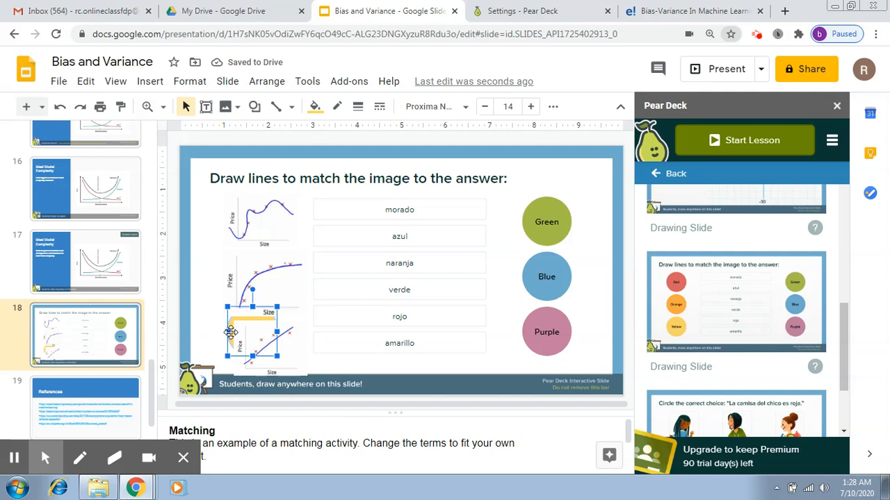
mouse_move(230, 335)
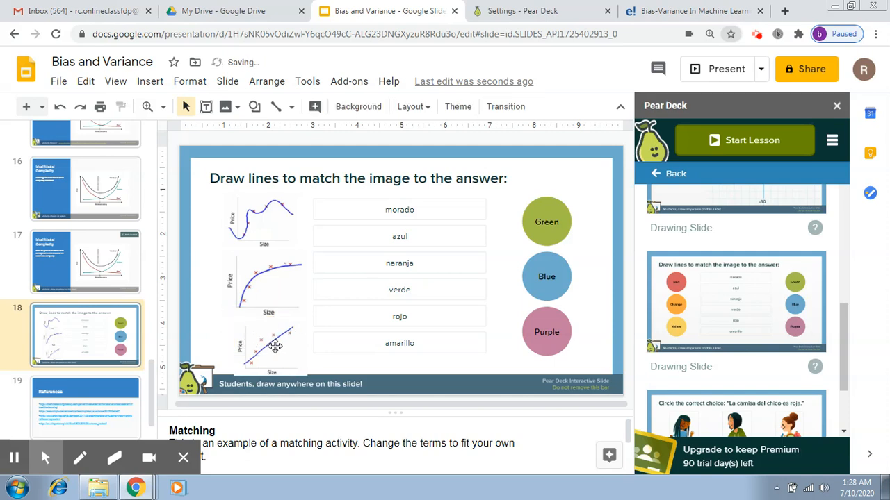
left_click(271, 345)
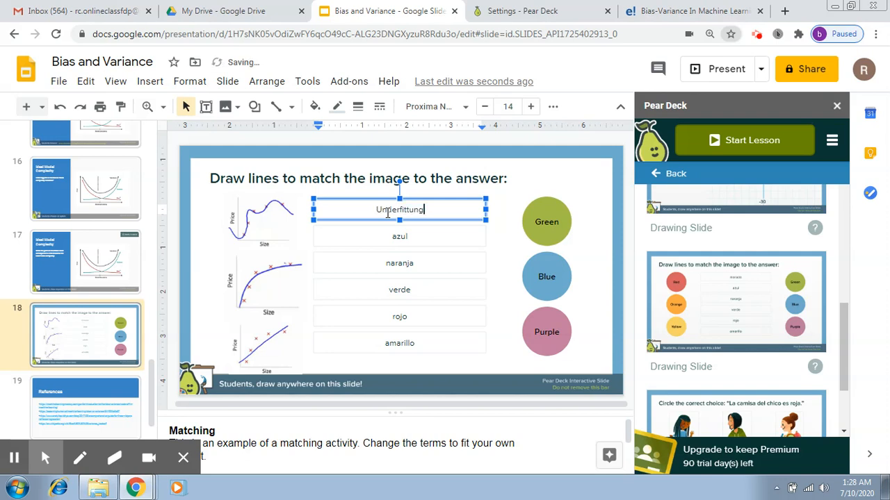
Replace morado, azul and naranja with Underfitting, Overfitting and Optimum
type("Underfitting")
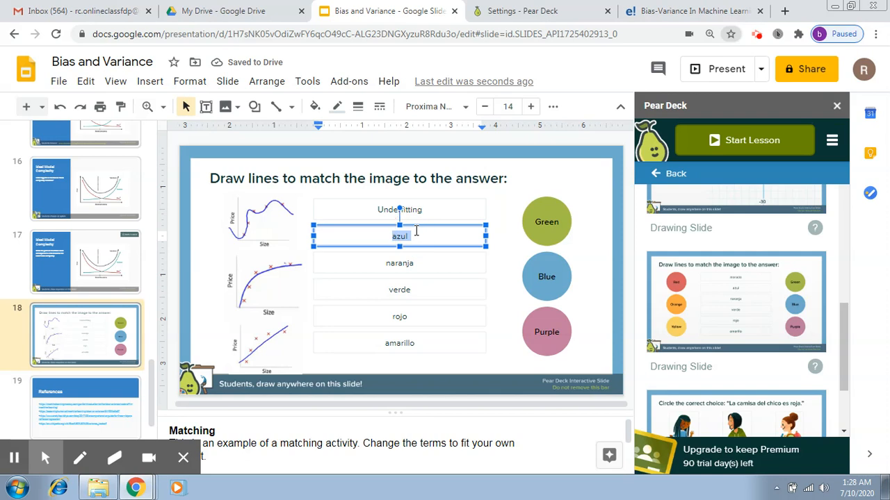
type("Overfitti")
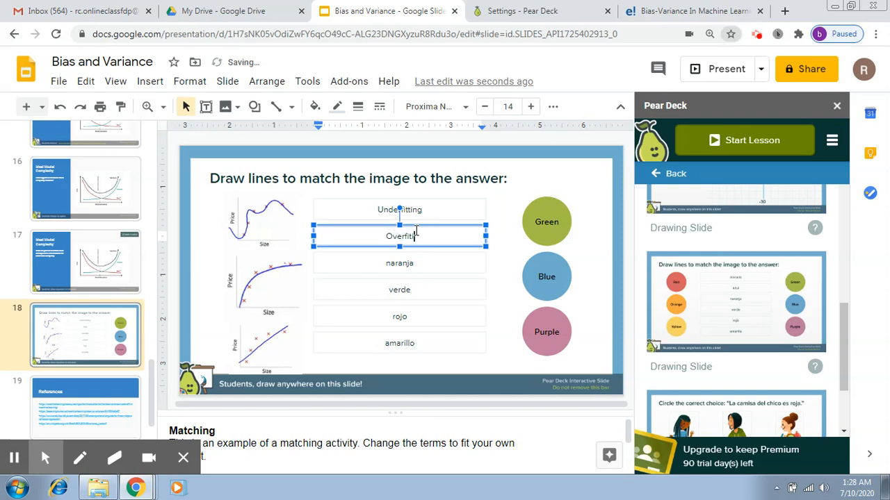
left_click(400, 263)
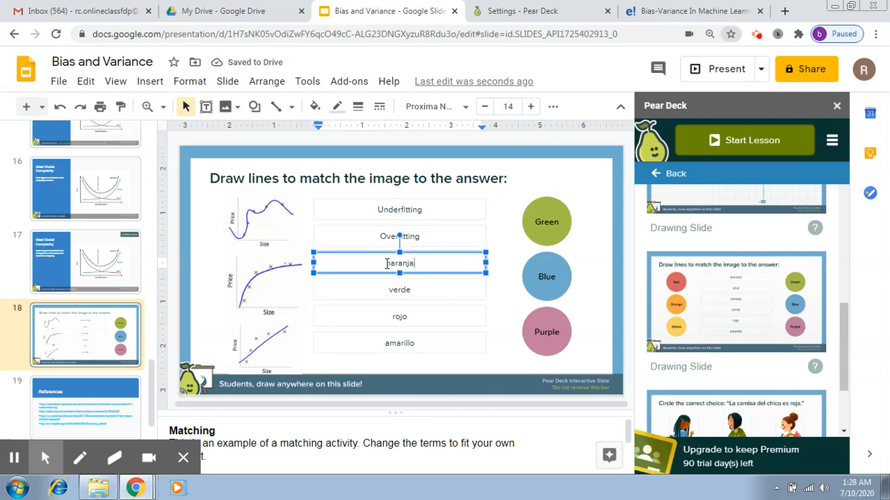
type("Opt")
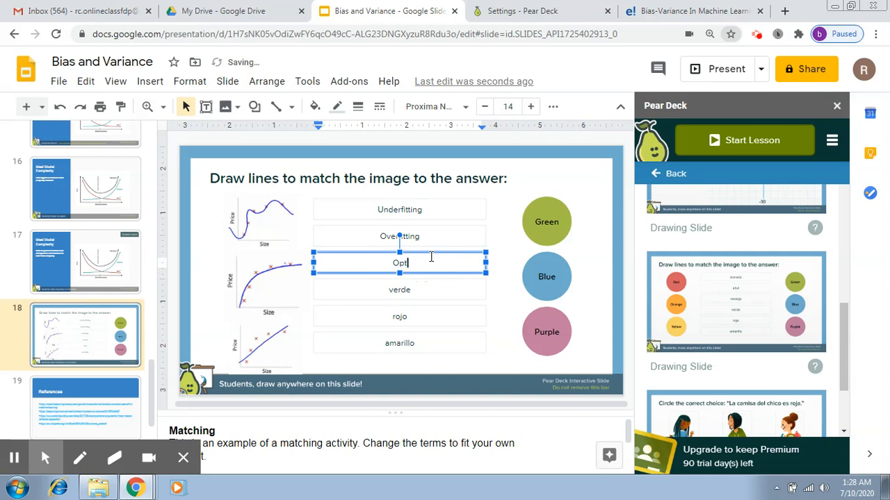
type("imum")
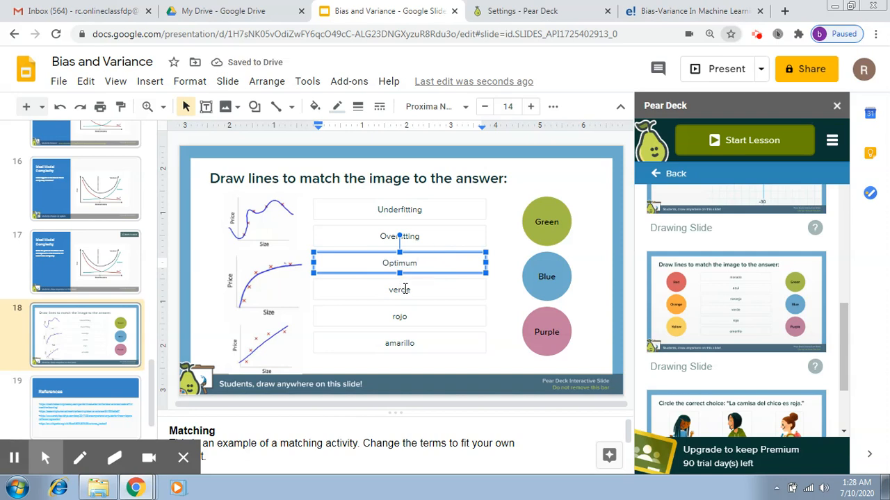